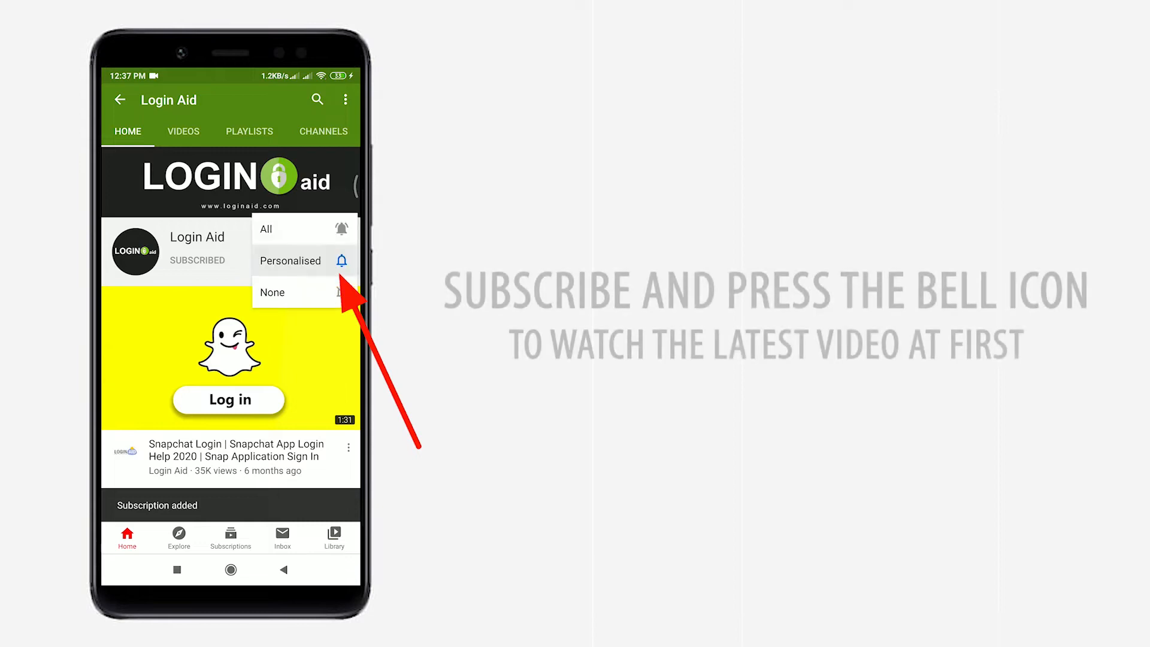
Switch the 'Danske Bank Online Banking Login' Google results to the Images tab
click(265, 229)
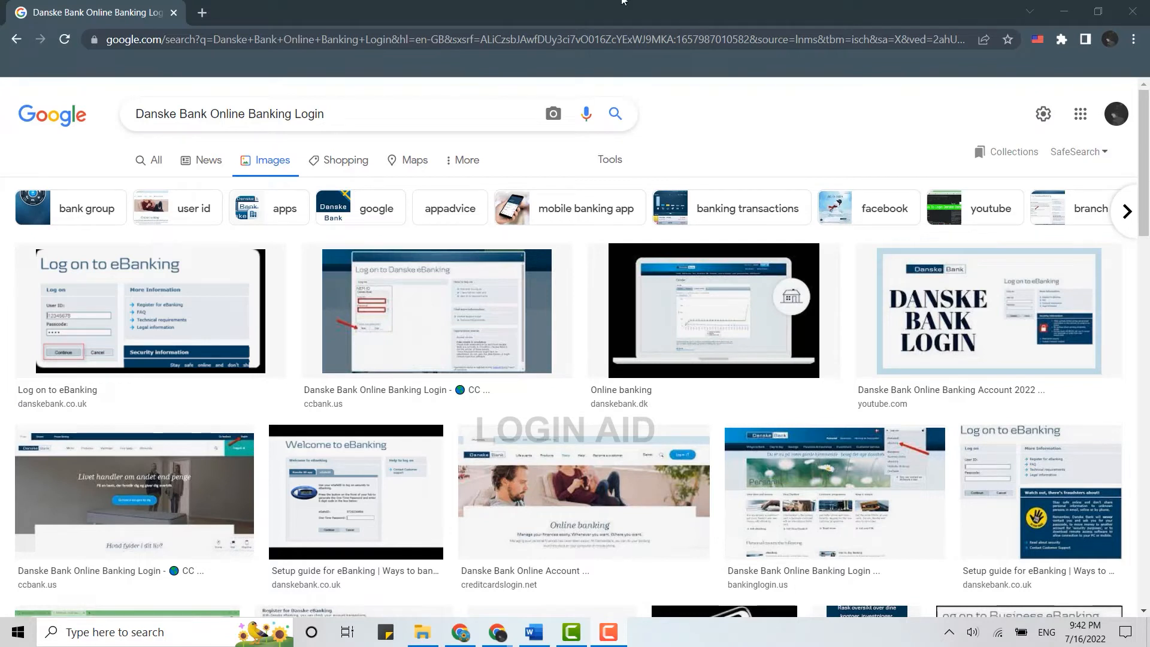
Load danskebank.com in a new browser tab
click(379, 12)
text(danskebank.com)
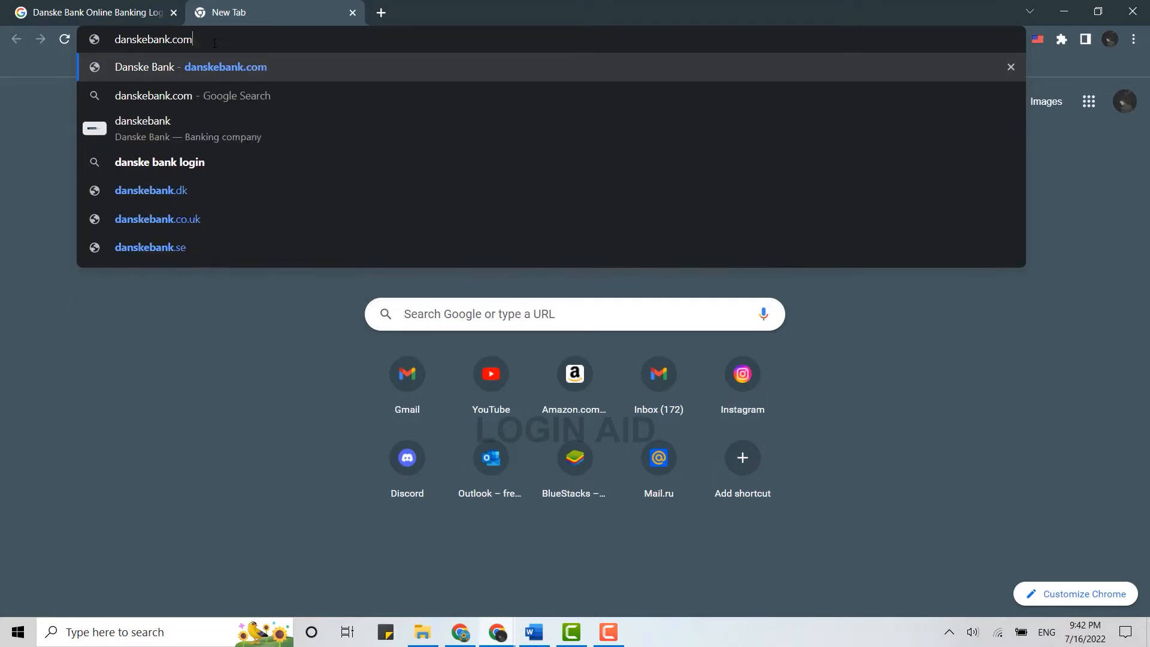
key(Enter)
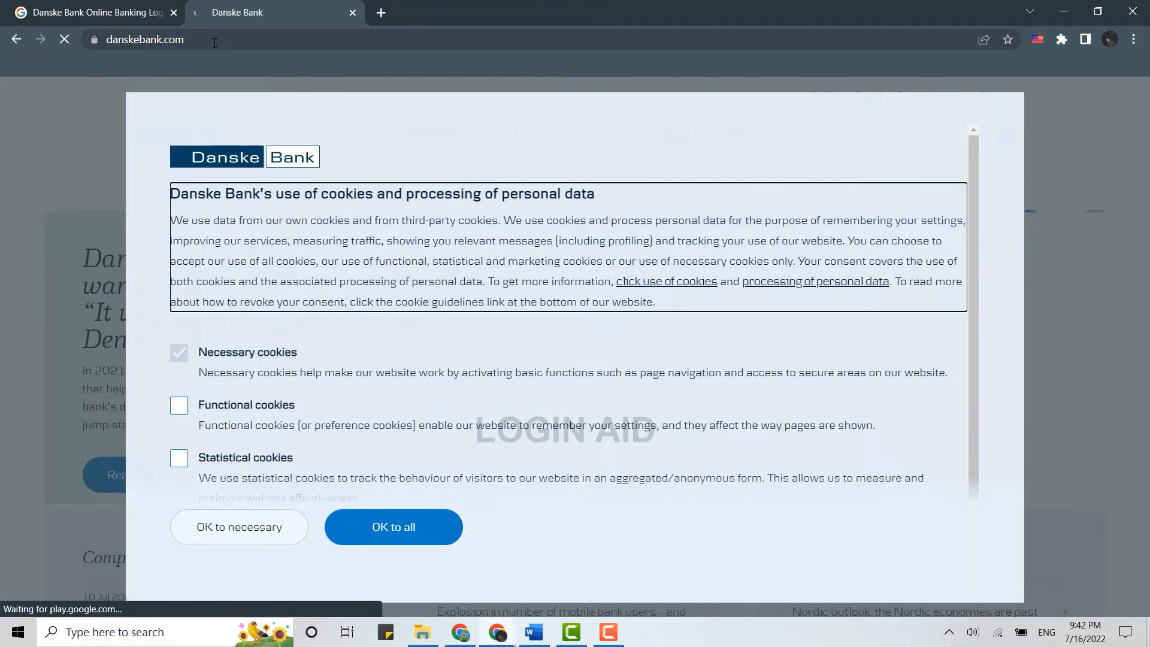
Accept the cookie notice and expand the Log on menu
click(393, 526)
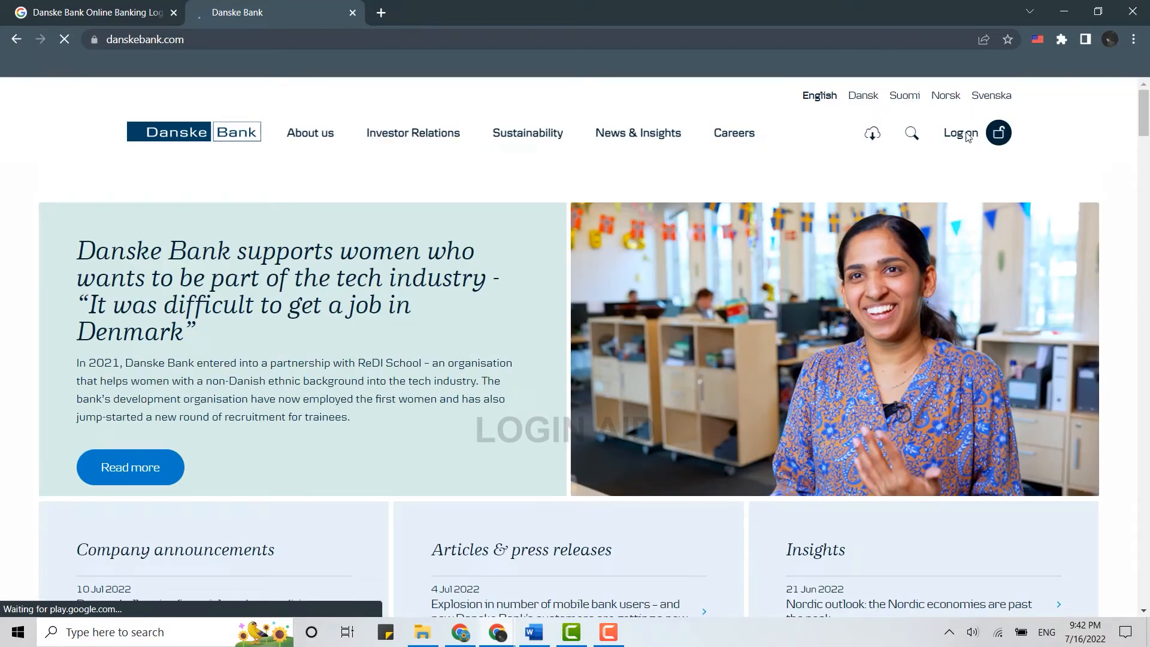
click(997, 133)
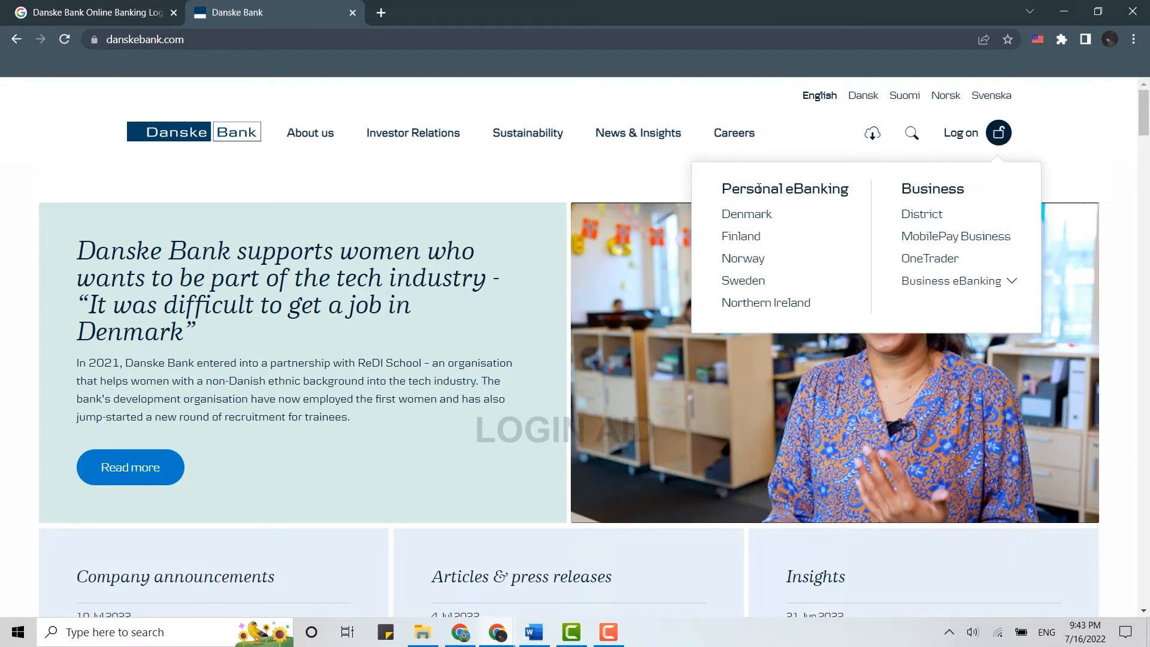
mouse_move(743, 258)
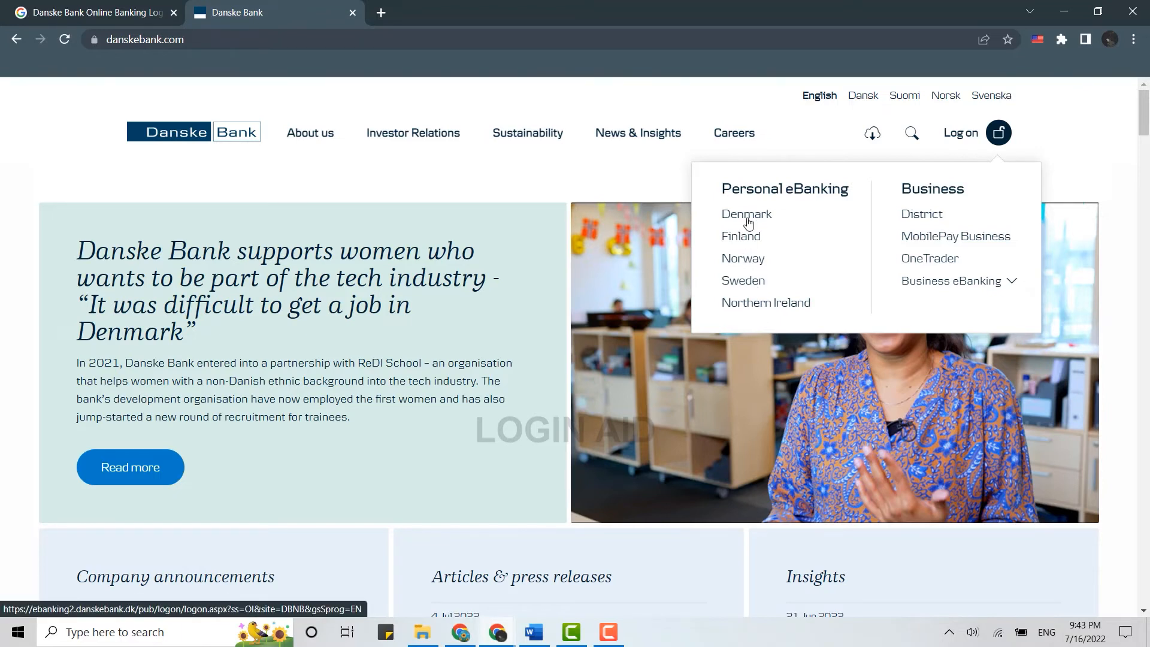
click(746, 213)
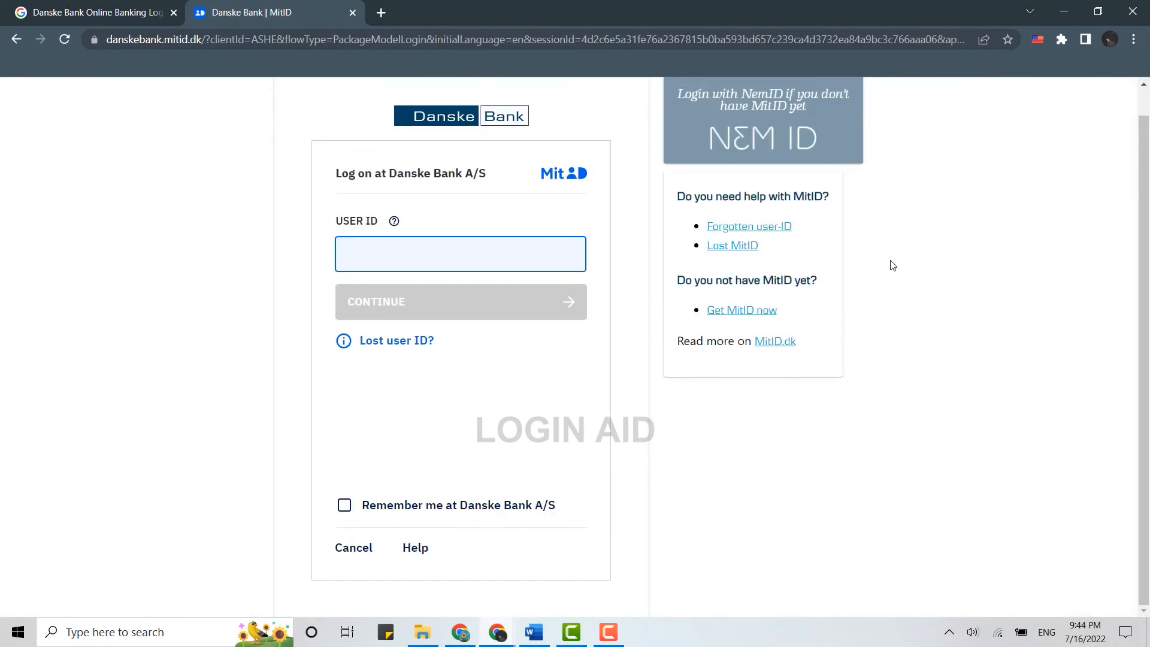
text(98379475)
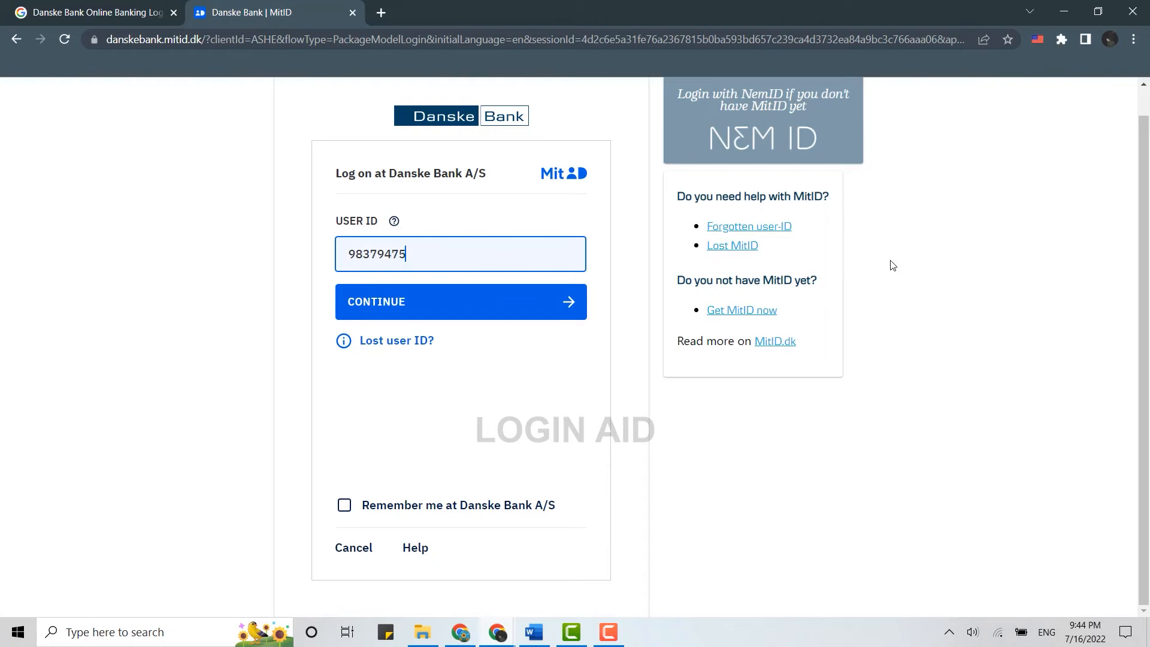